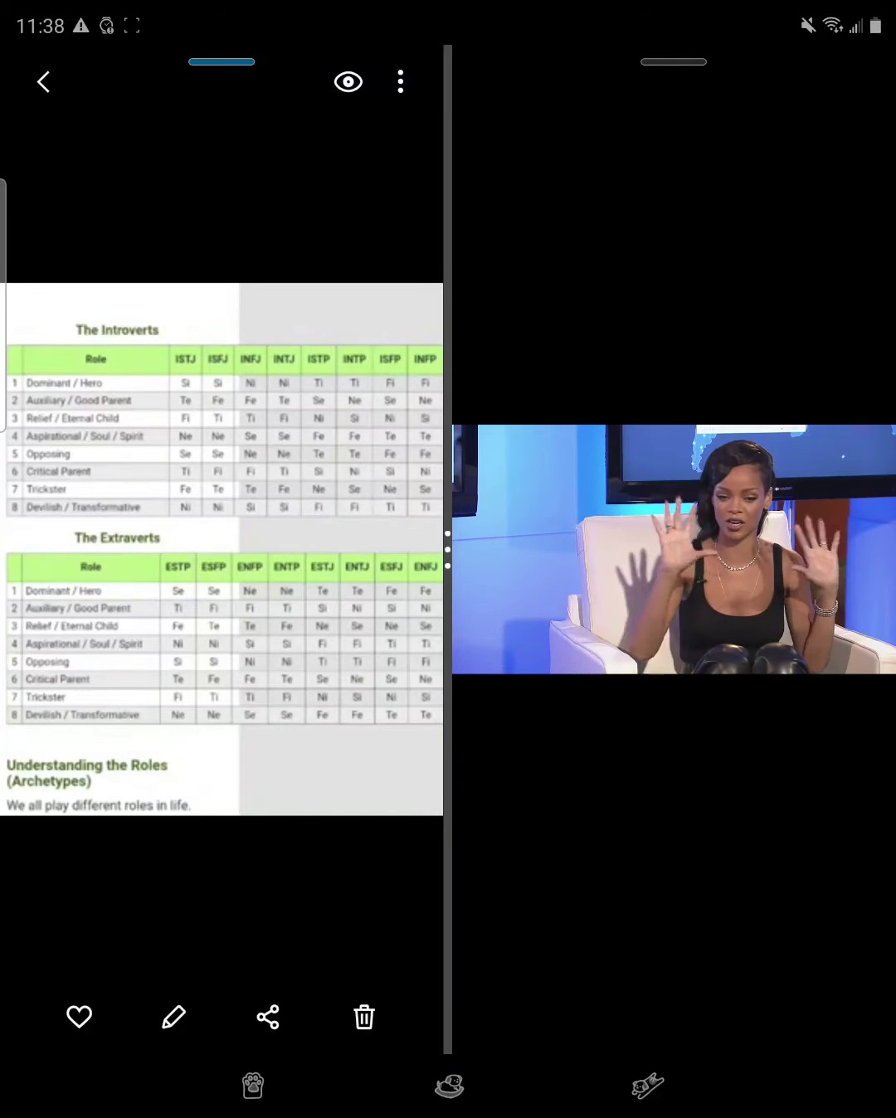
Draw black vertical strokes down the ISTP, INTP and ISFP columns of the Introverts table.
drag(315, 318, 315, 398)
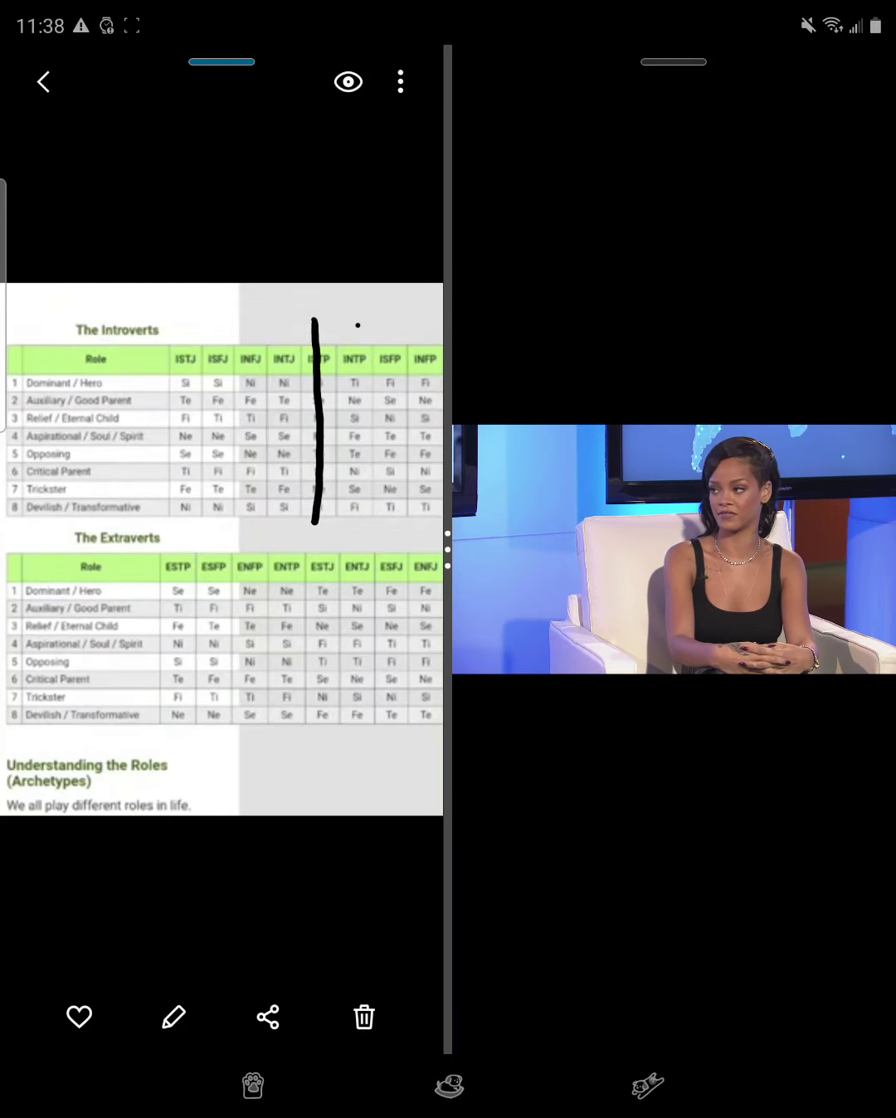
drag(353, 323, 354, 517)
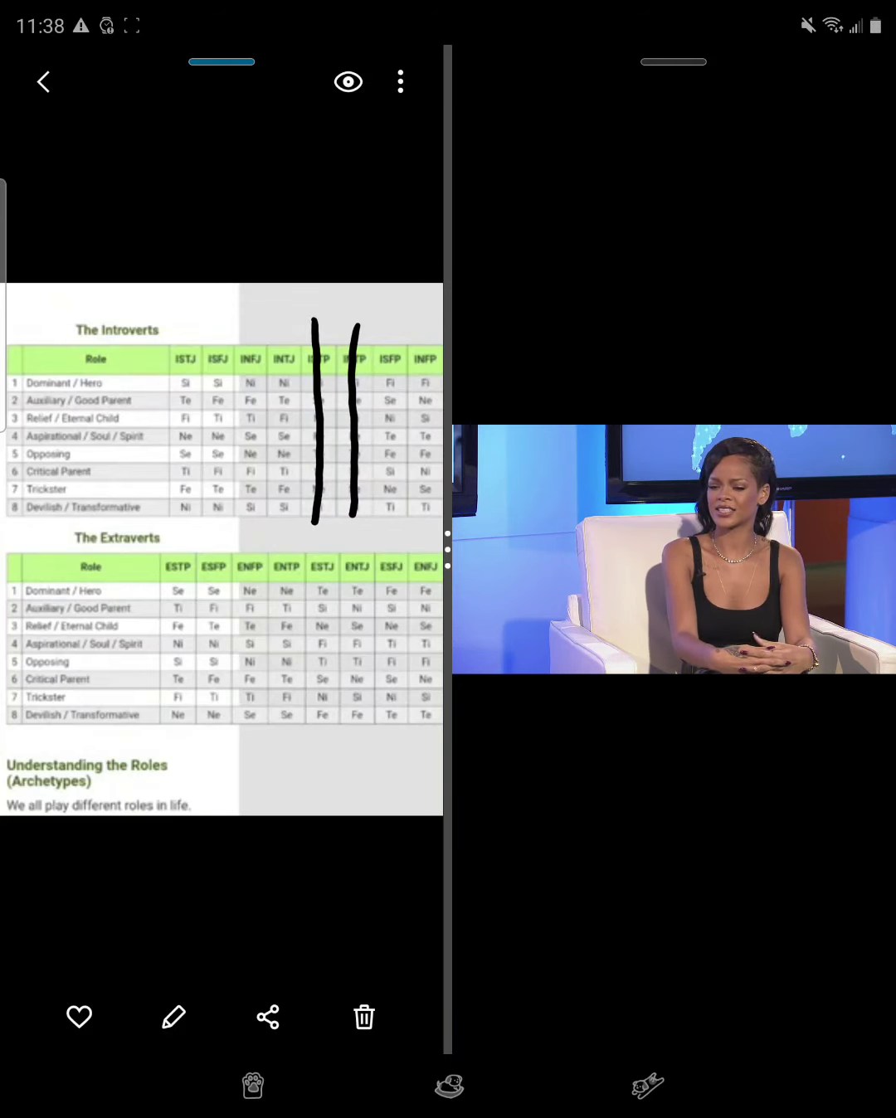
drag(389, 332, 388, 451)
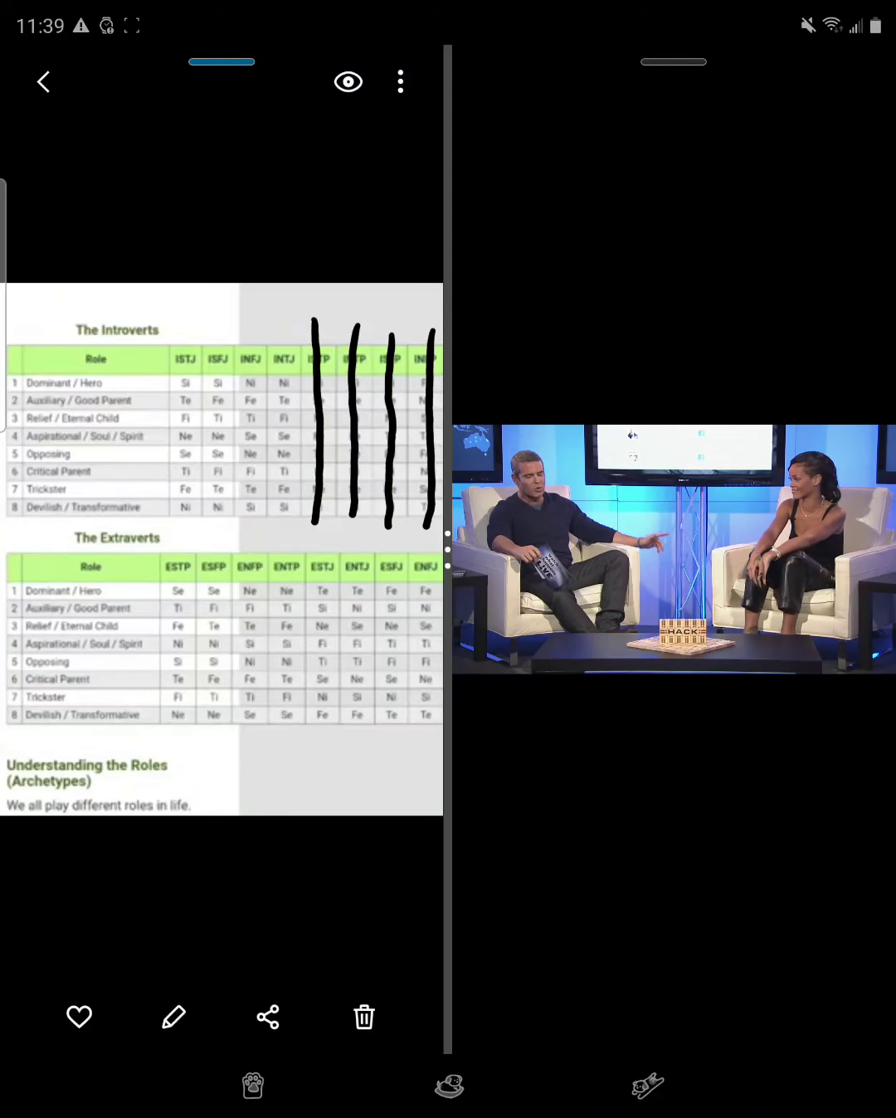
Draw black vertical strokes down the ESTP and ESFP columns, plus one more Introverts column.
drag(179, 556, 176, 729)
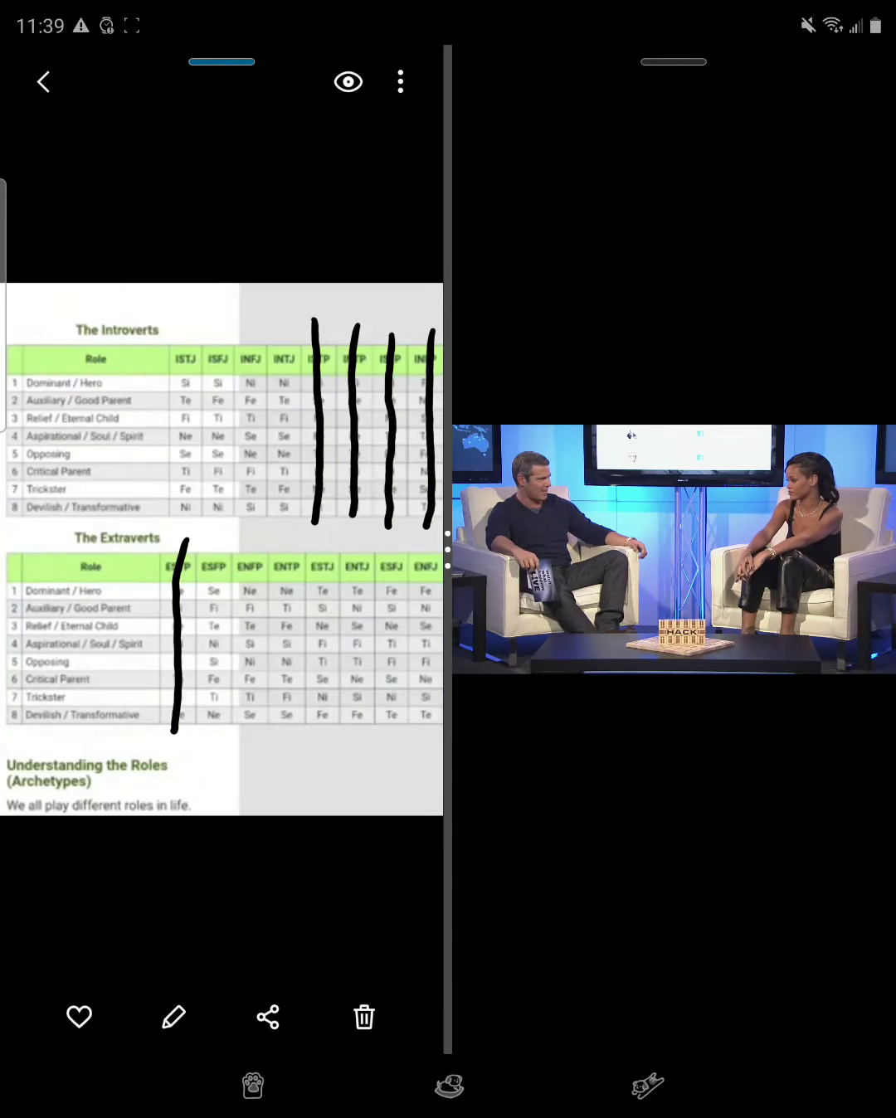
drag(214, 564, 214, 722)
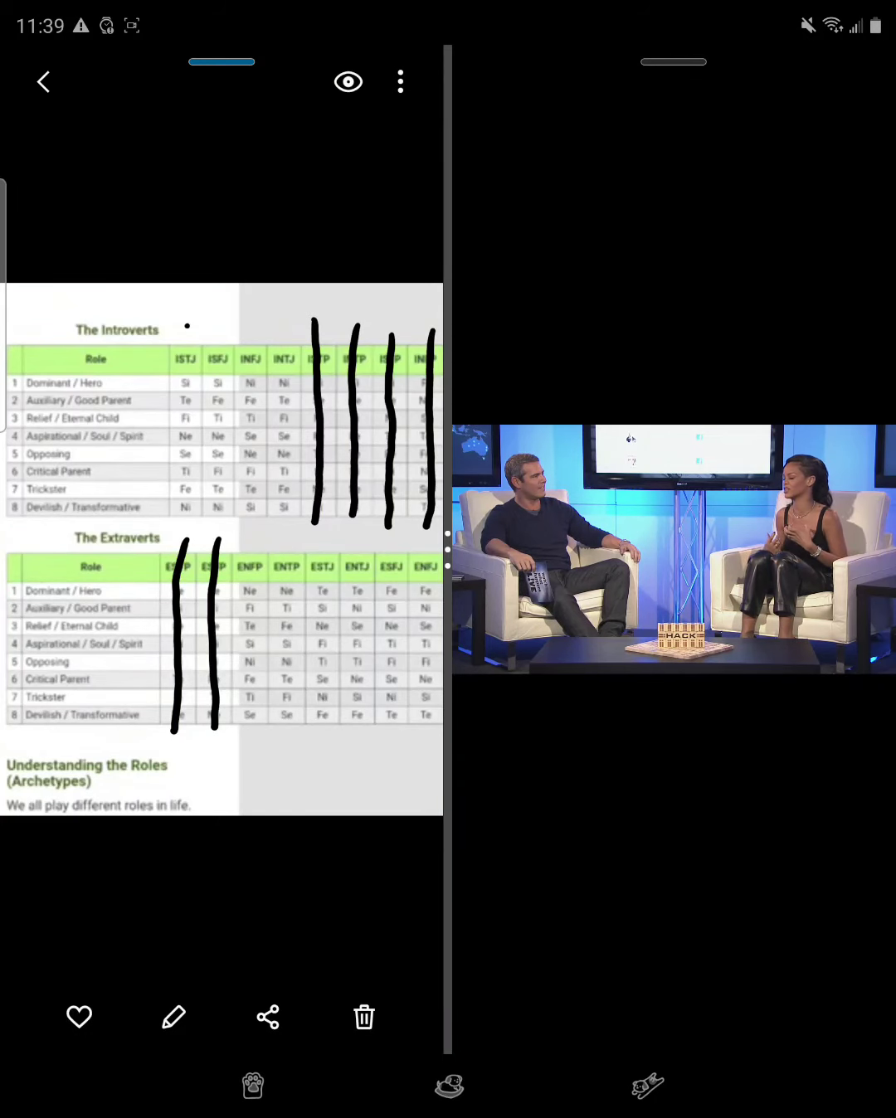
drag(184, 332, 184, 514)
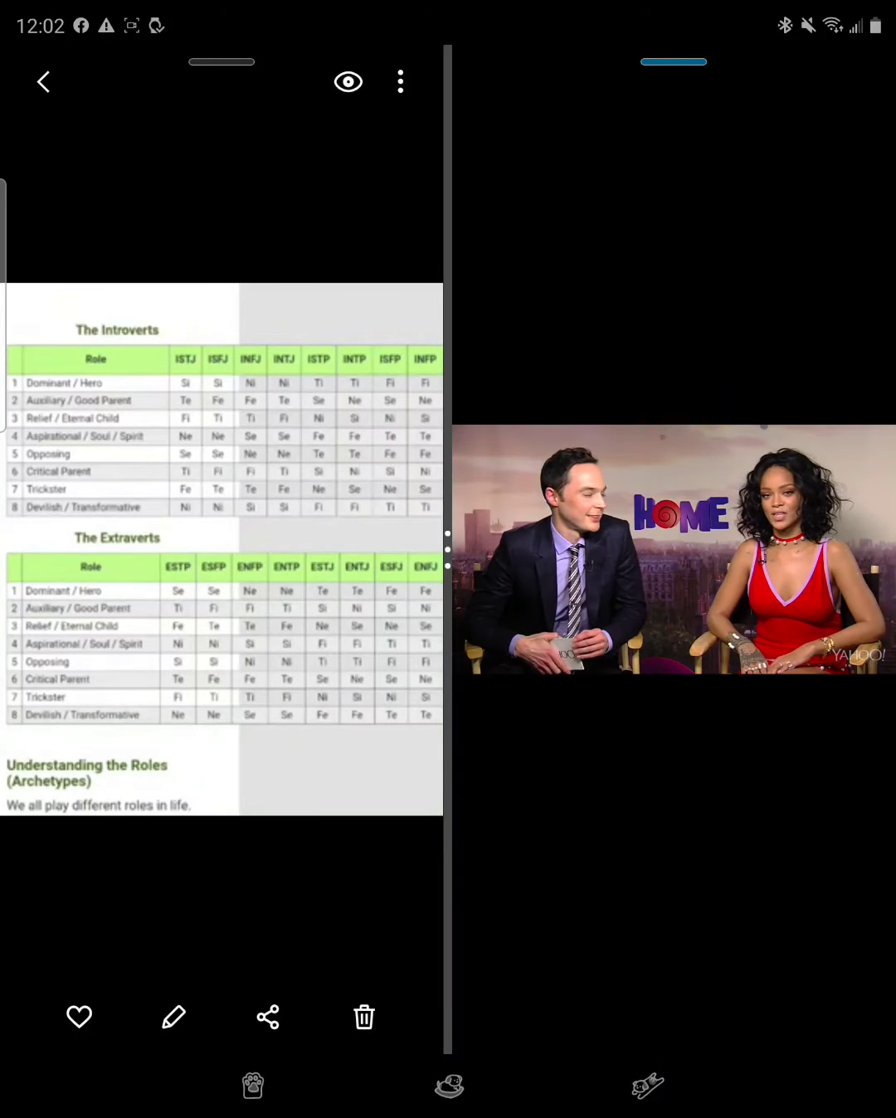
drag(193, 318, 185, 522)
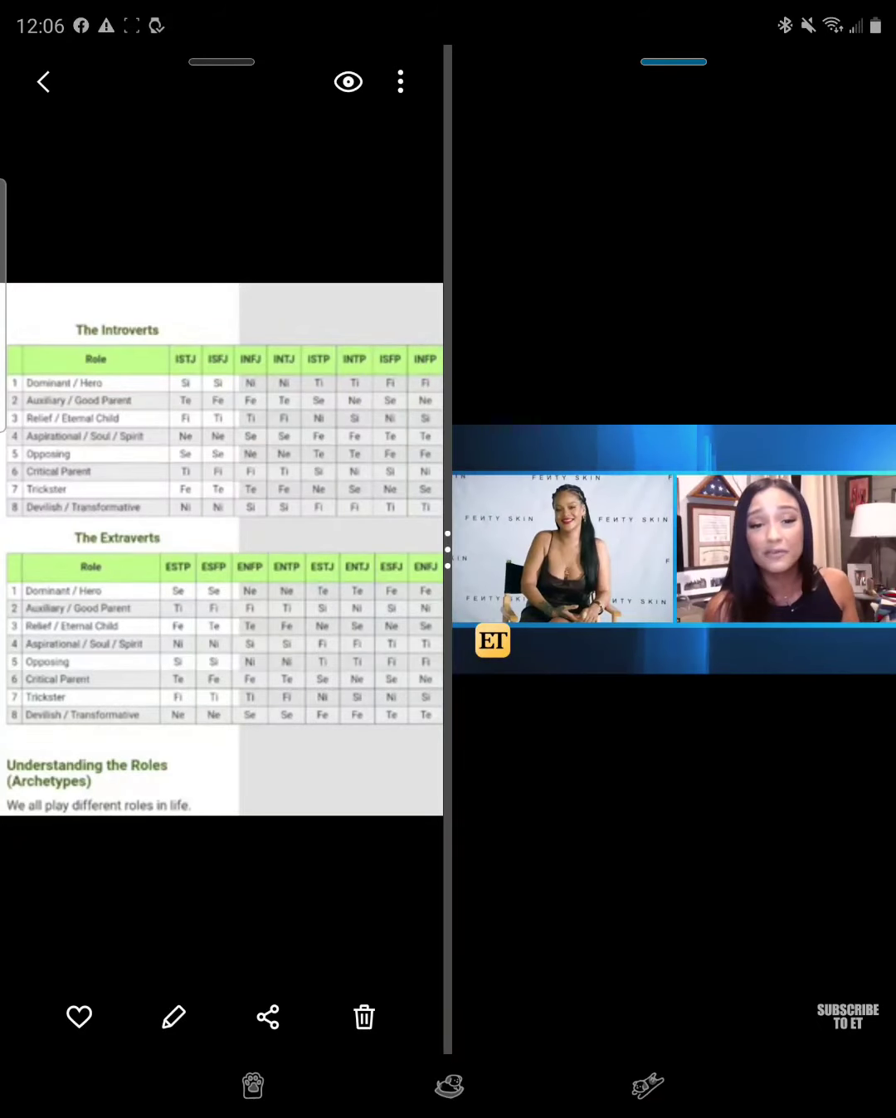
Stroke another Introverts column black, then draw a red squiggle below the interview video.
drag(186, 348, 186, 511)
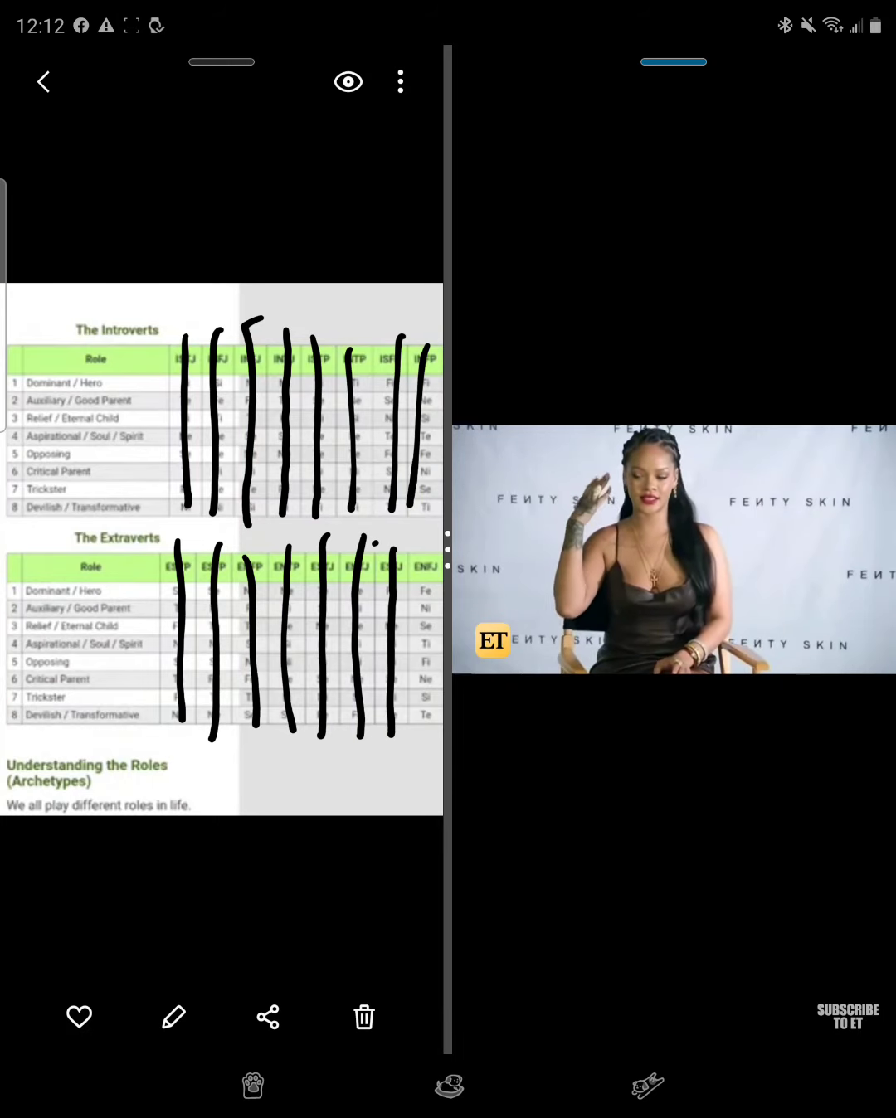
drag(589, 717, 564, 783)
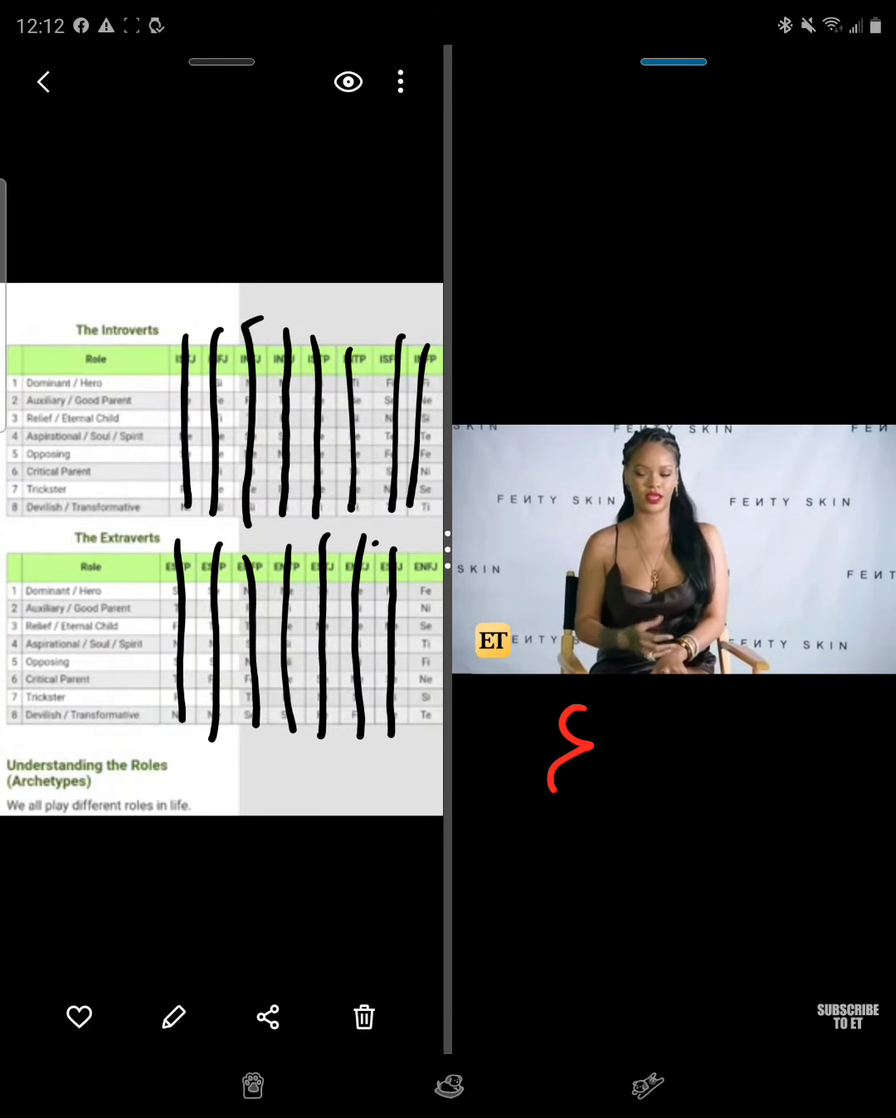